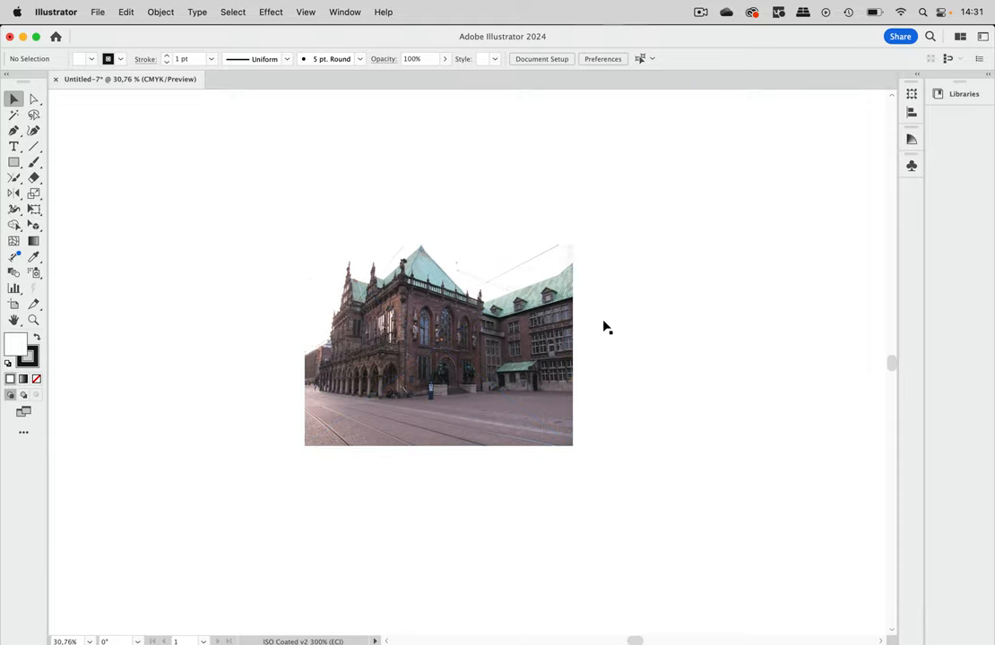
{"action": "mouse_move", "coordinate": [689, 312]}
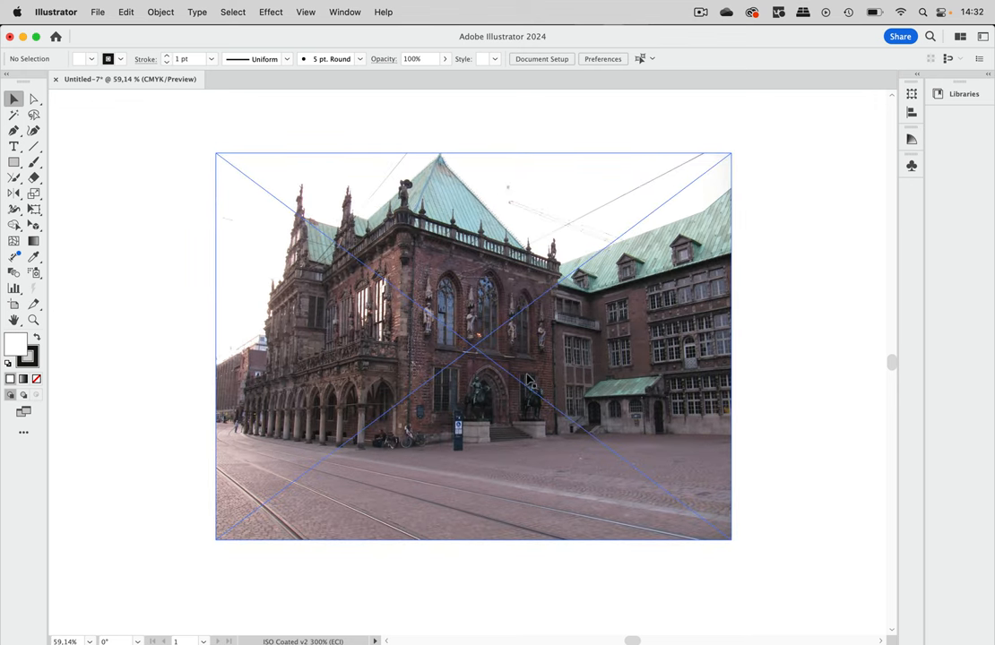
{"action": "mouse_move", "coordinate": [415, 363]}
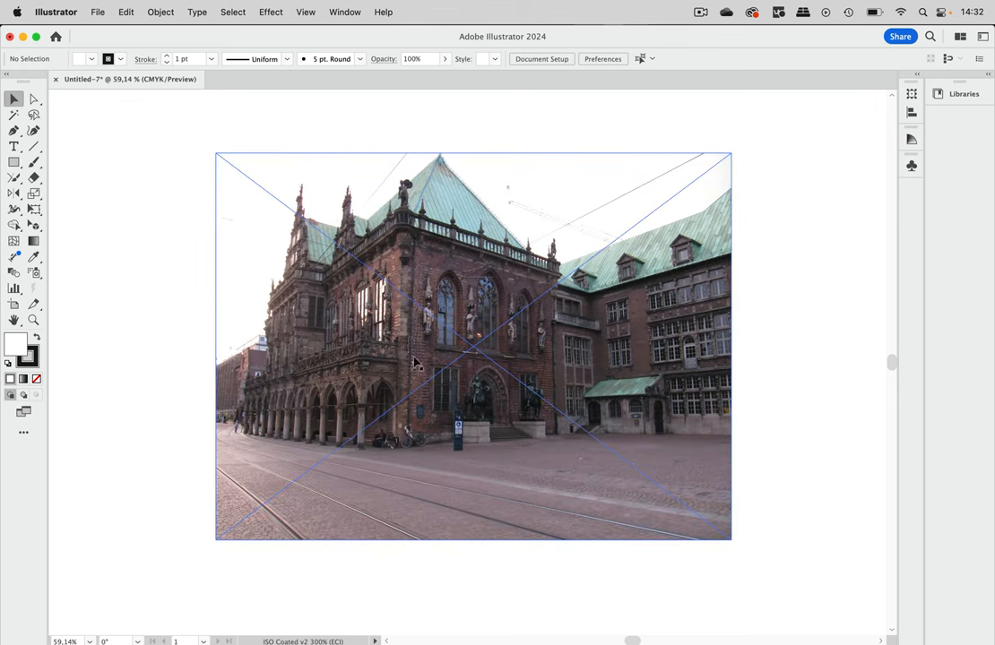
{"action": "mouse_move", "coordinate": [411, 464]}
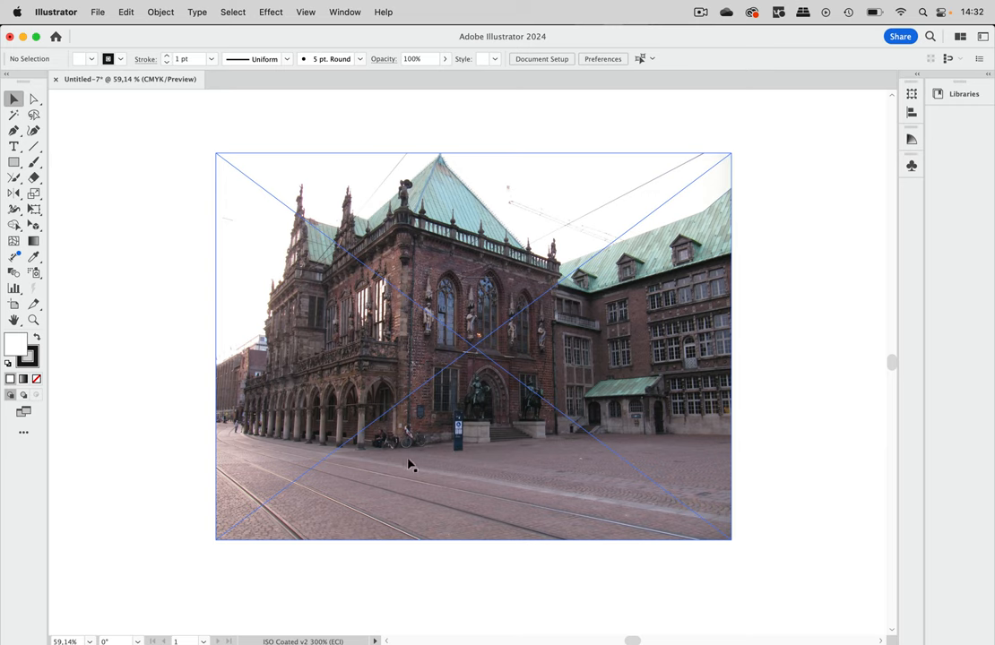
{"action": "mouse_move", "coordinate": [231, 465]}
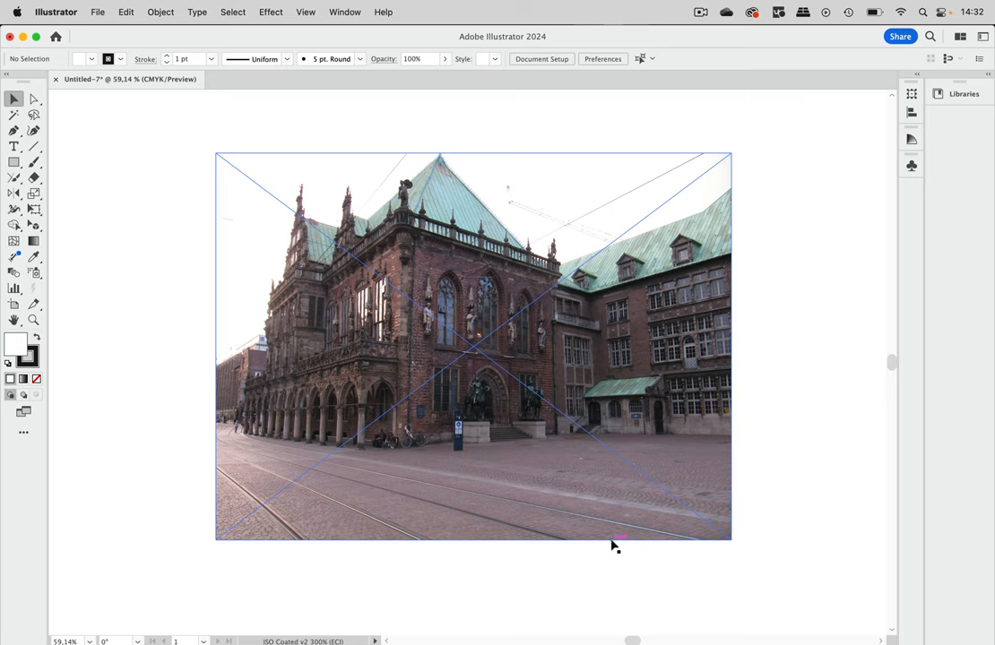
{"action": "mouse_move", "coordinate": [547, 397]}
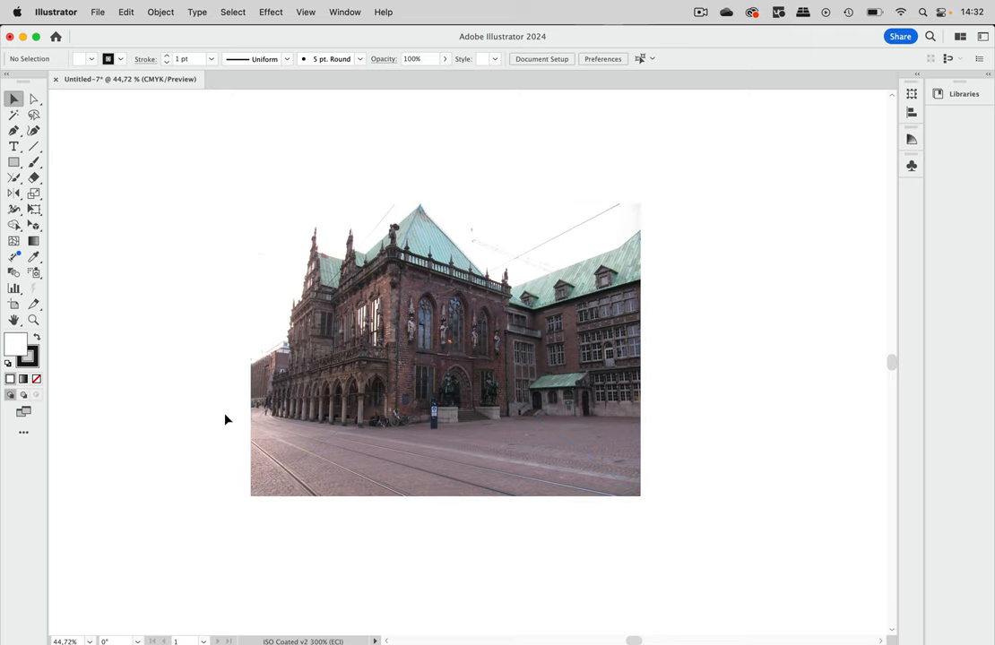
Trace vanishing lines along the right wing's roofline and window rows, extending past the photo edge
{"action": "left_click", "coordinate": [446, 349]}
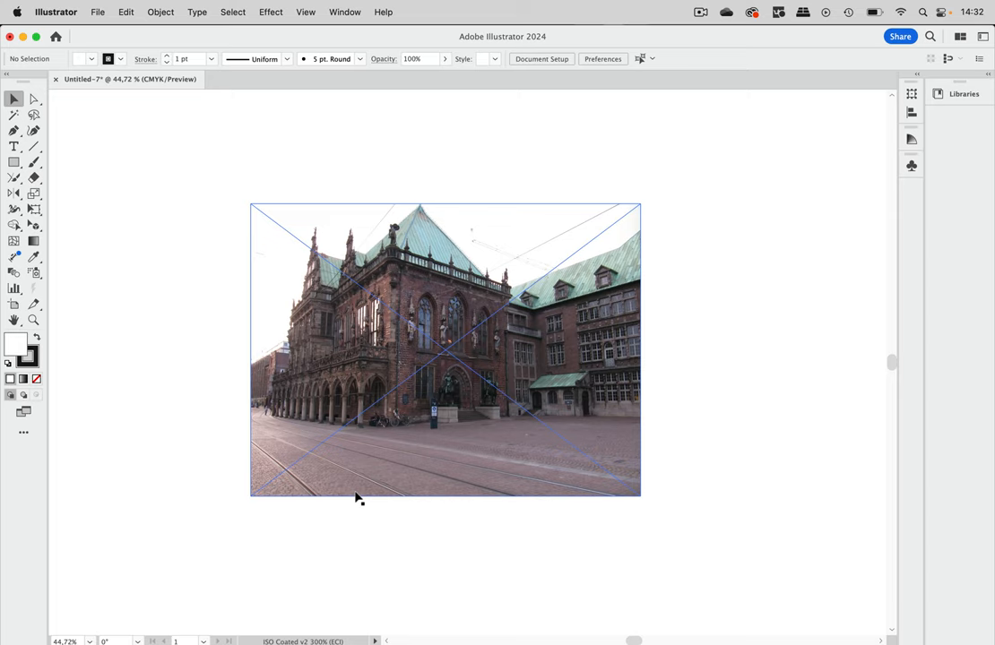
{"action": "left_click", "coordinate": [87, 176]}
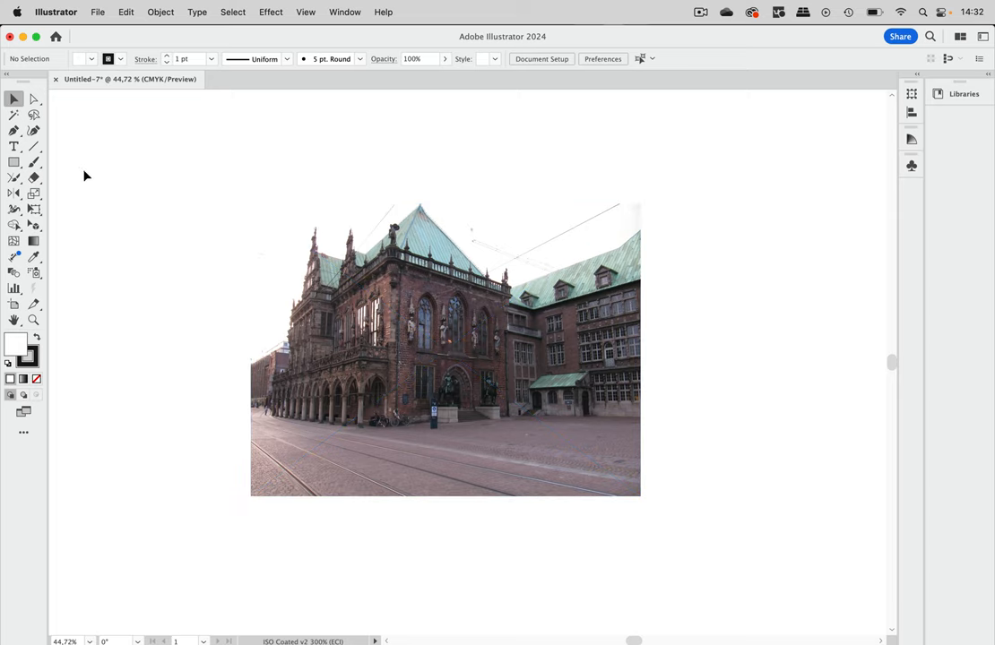
{"action": "left_click", "coordinate": [33, 146]}
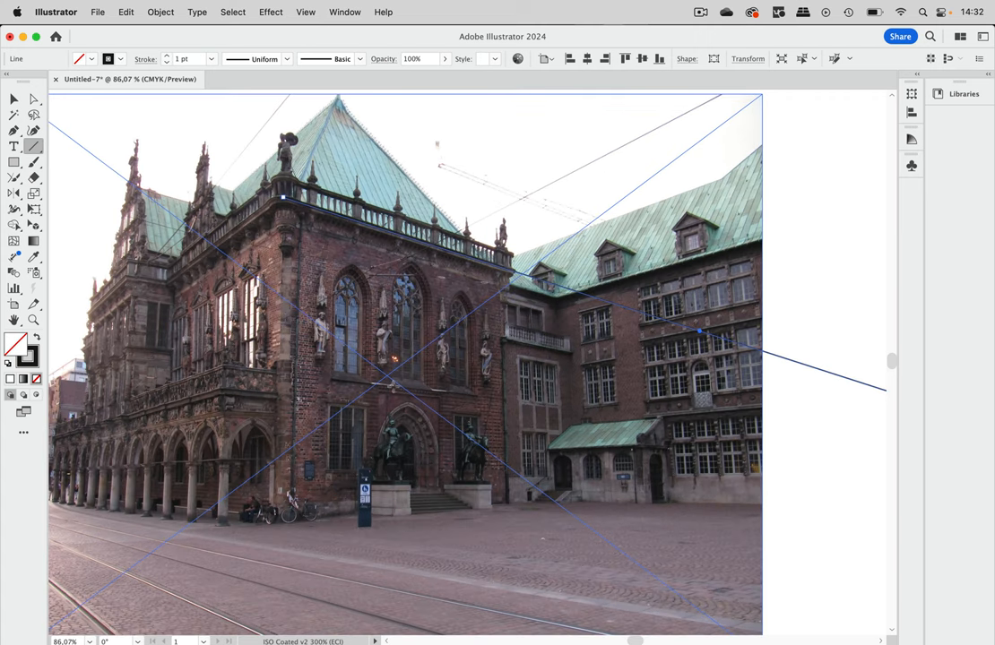
{"action": "left_click_drag", "start_coordinate": [372, 387], "coordinate": [834, 421]}
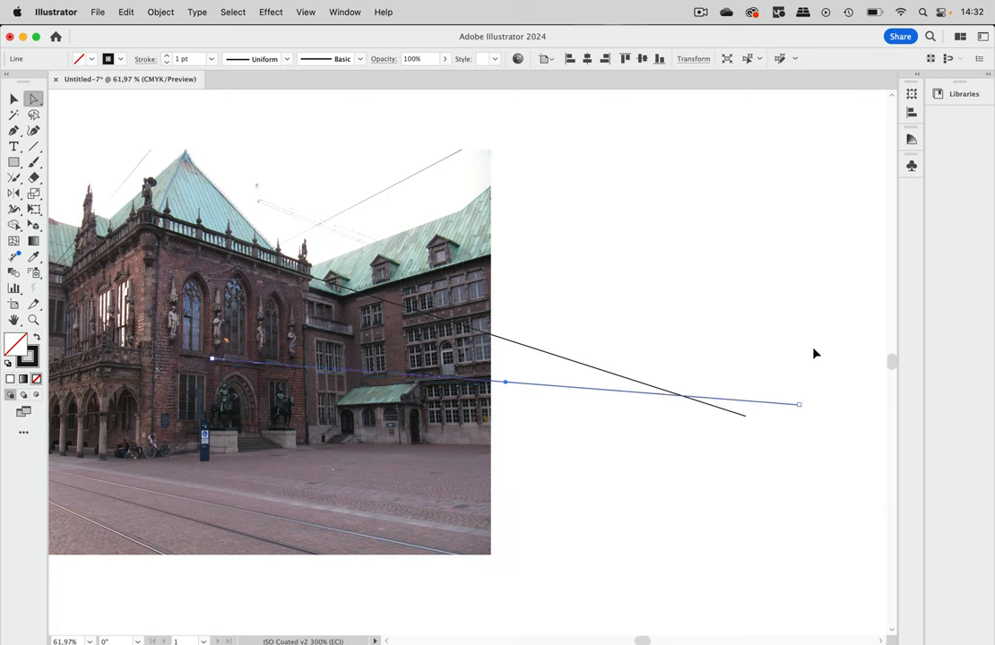
{"action": "left_click_drag", "start_coordinate": [799, 404], "coordinate": [785, 412]}
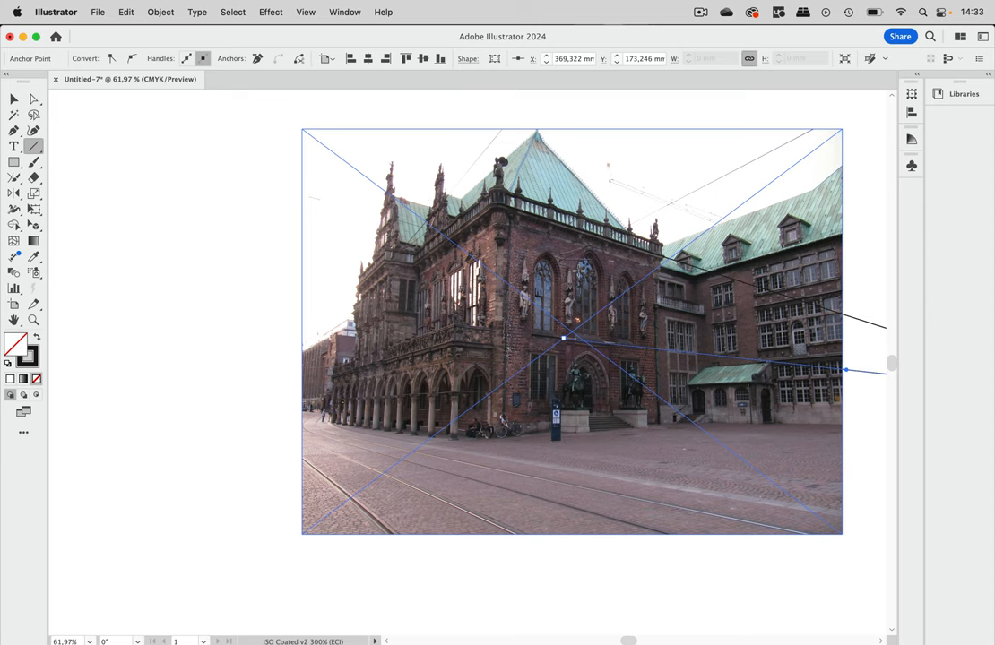
{"action": "left_click_drag", "start_coordinate": [562, 339], "coordinate": [696, 365]}
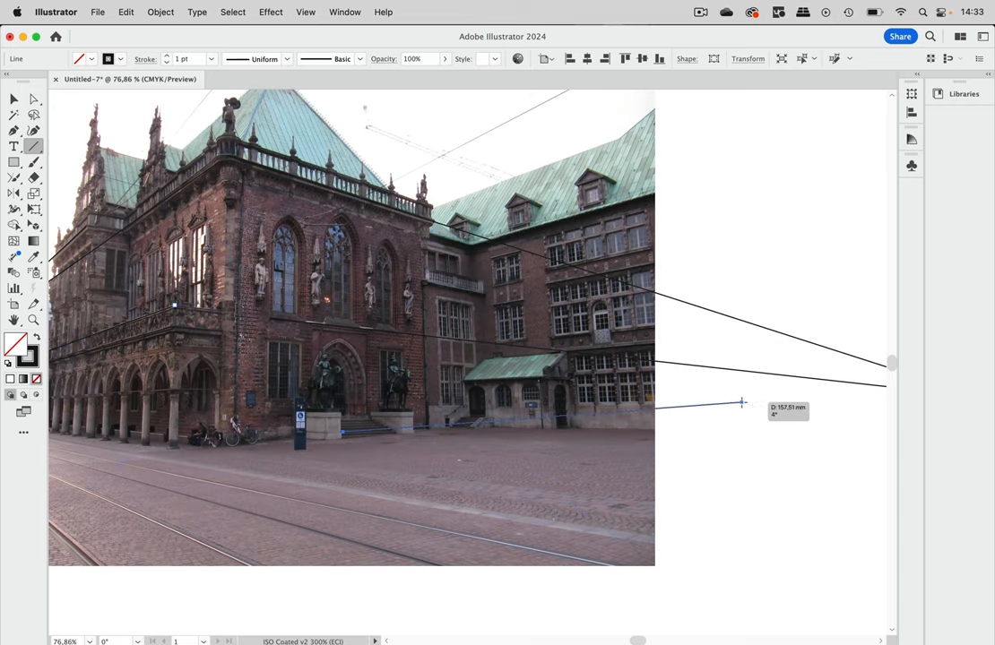
Trace the building base, then drag the base, window-row and roofline ends to one vanishing point
{"action": "left_click_drag", "start_coordinate": [742, 403], "coordinate": [883, 412]}
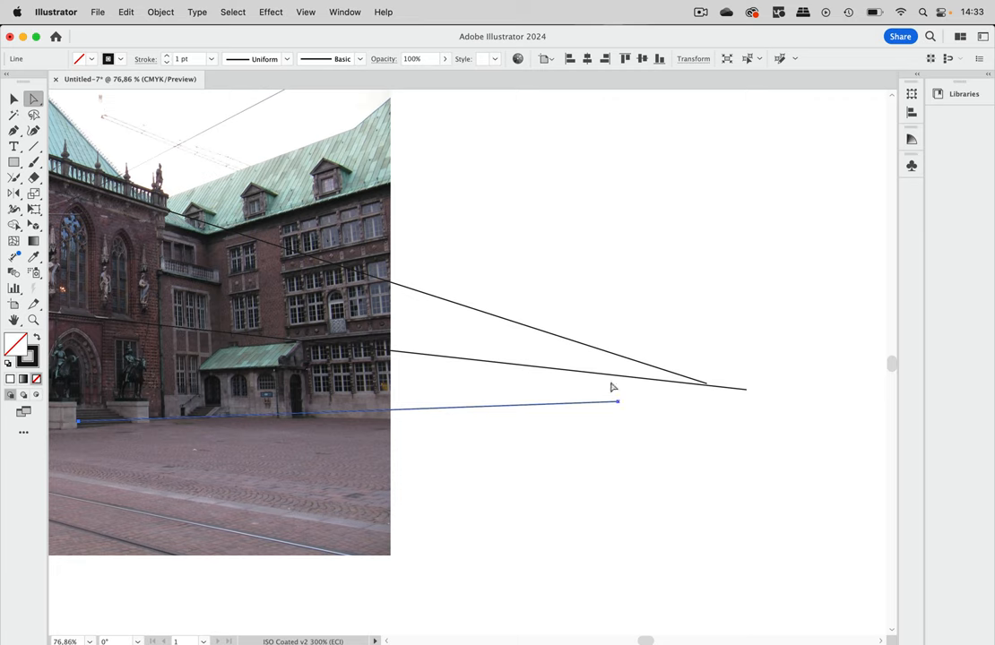
{"action": "mouse_move", "coordinate": [619, 403]}
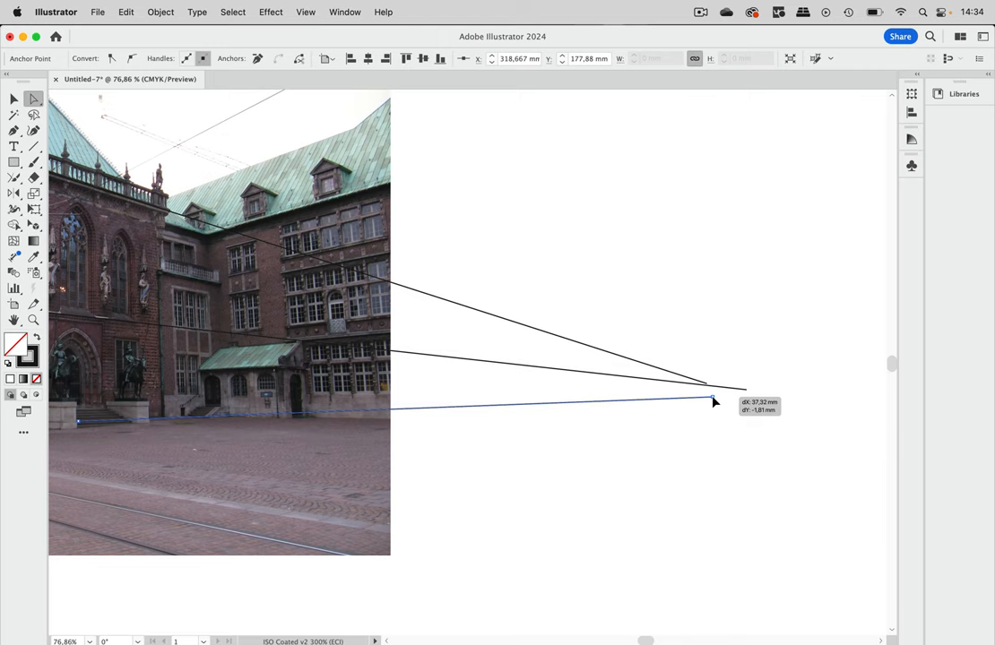
{"action": "left_click_drag", "start_coordinate": [714, 402], "coordinate": [829, 397]}
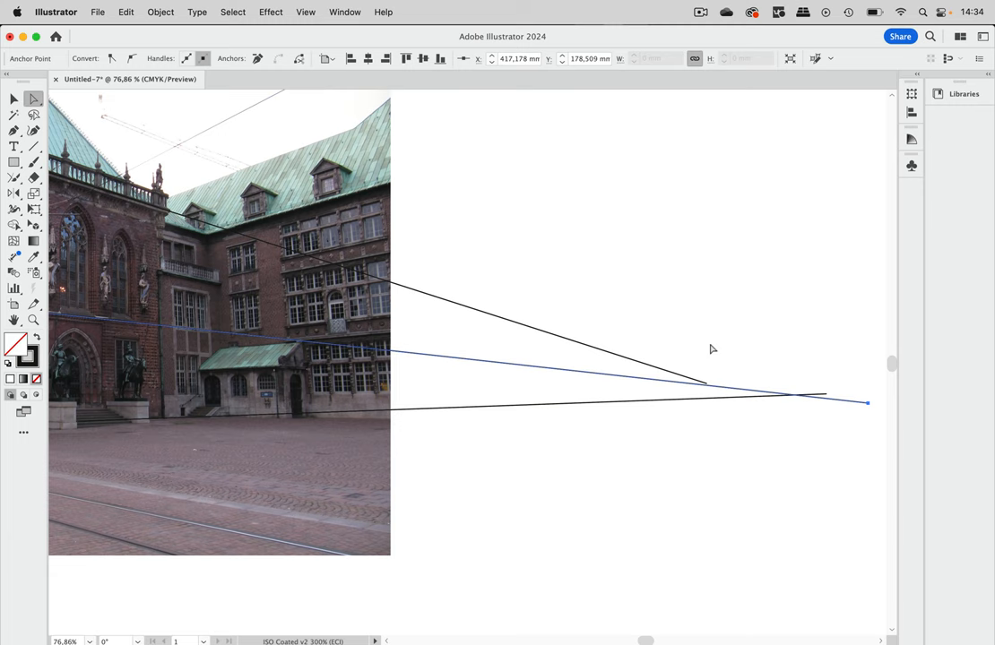
{"action": "left_click", "coordinate": [708, 389]}
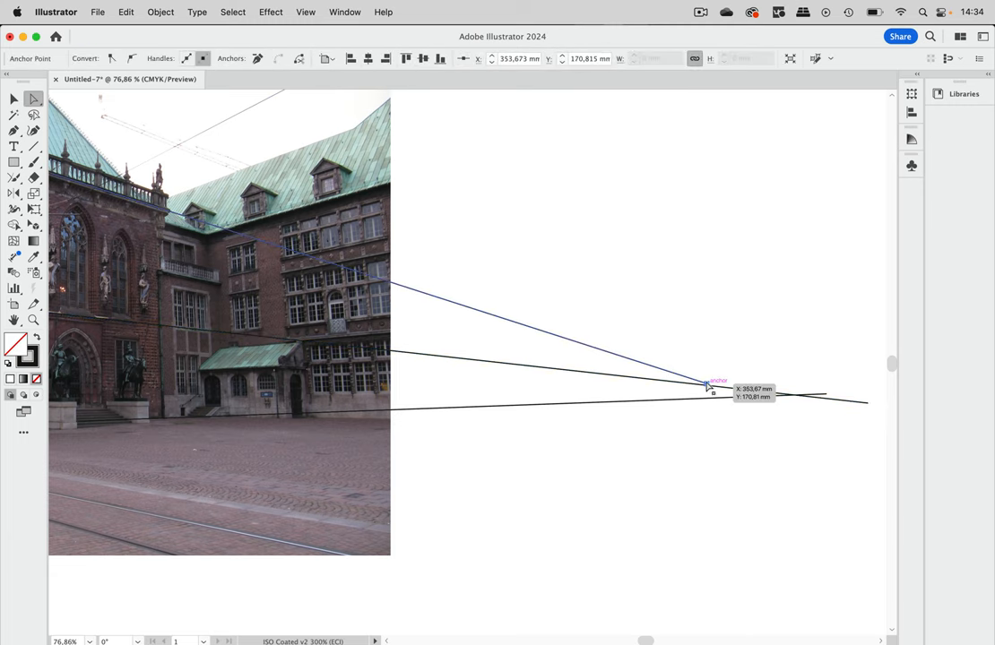
{"action": "left_click_drag", "start_coordinate": [708, 385], "coordinate": [838, 426]}
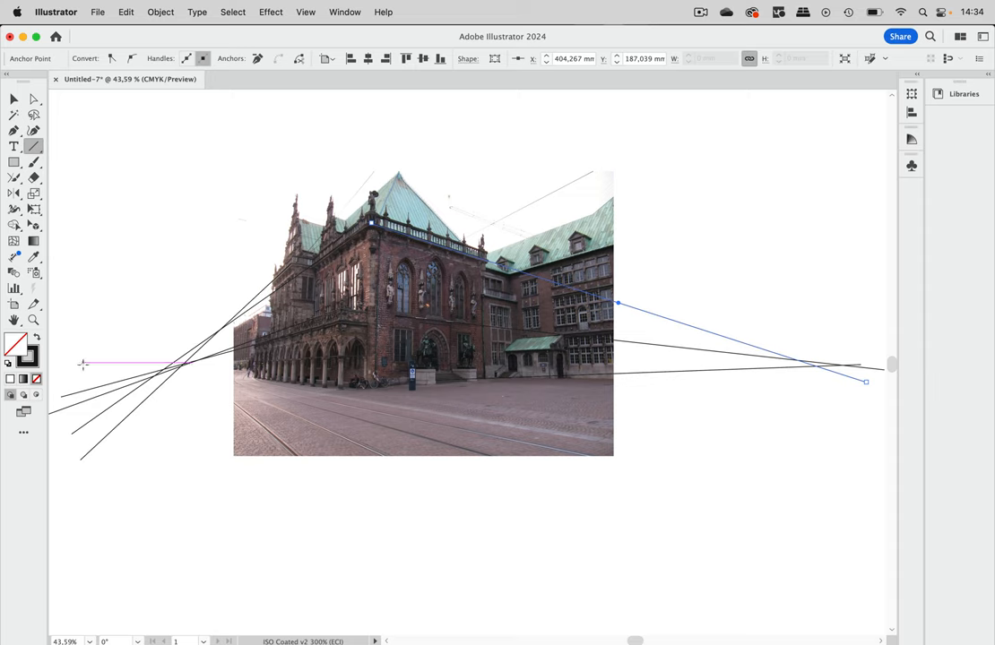
Draw a horizontal horizon line joining both vanishing points and lock the building photo
{"action": "left_click_drag", "start_coordinate": [84, 366], "coordinate": [370, 365]}
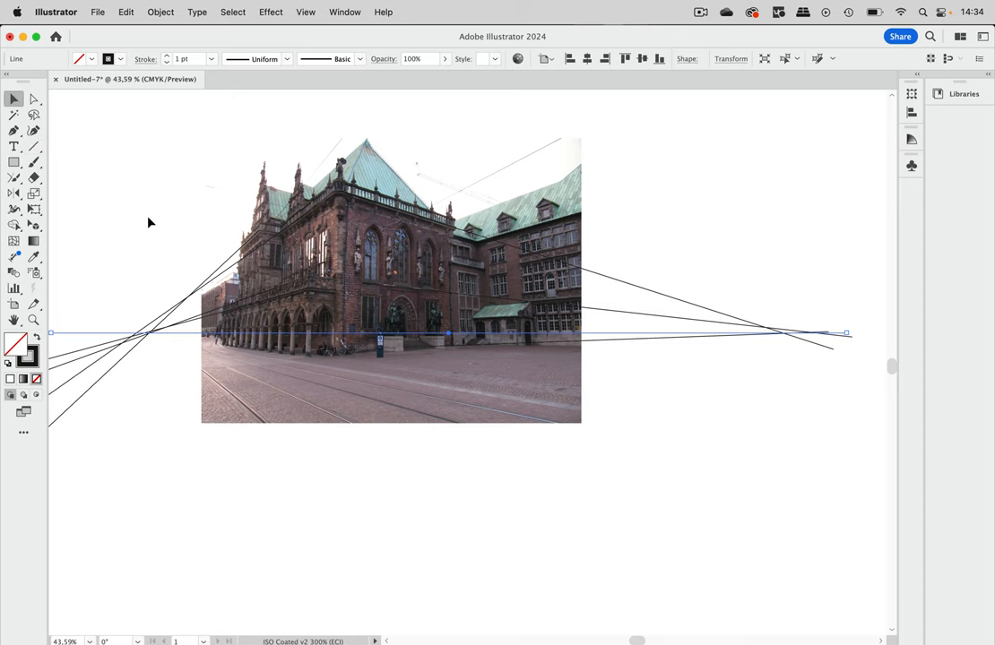
{"action": "mouse_move", "coordinate": [161, 210]}
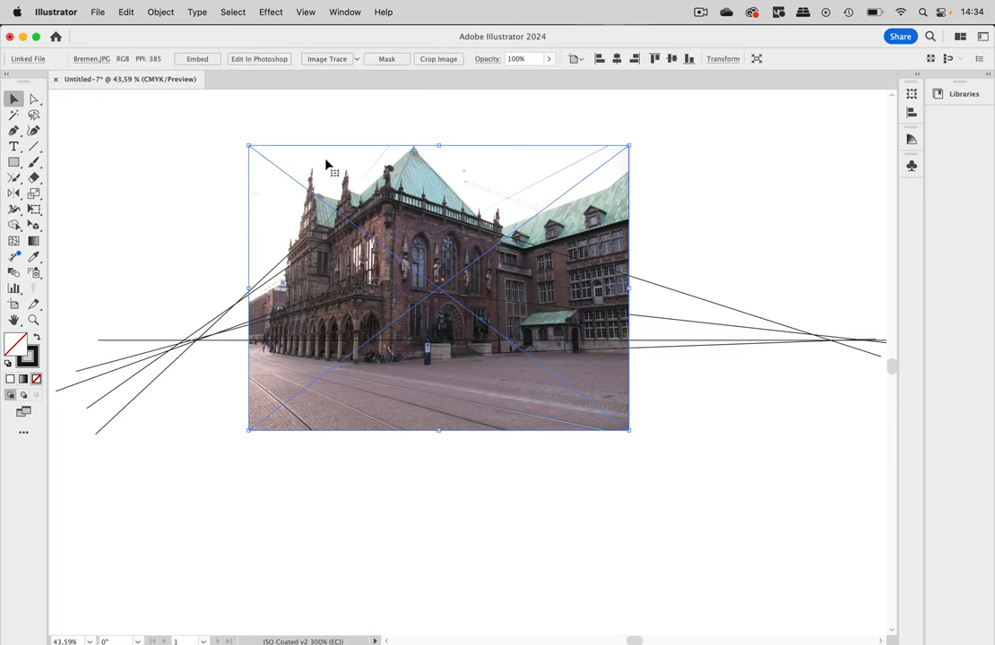
{"action": "mouse_move", "coordinate": [165, 8]}
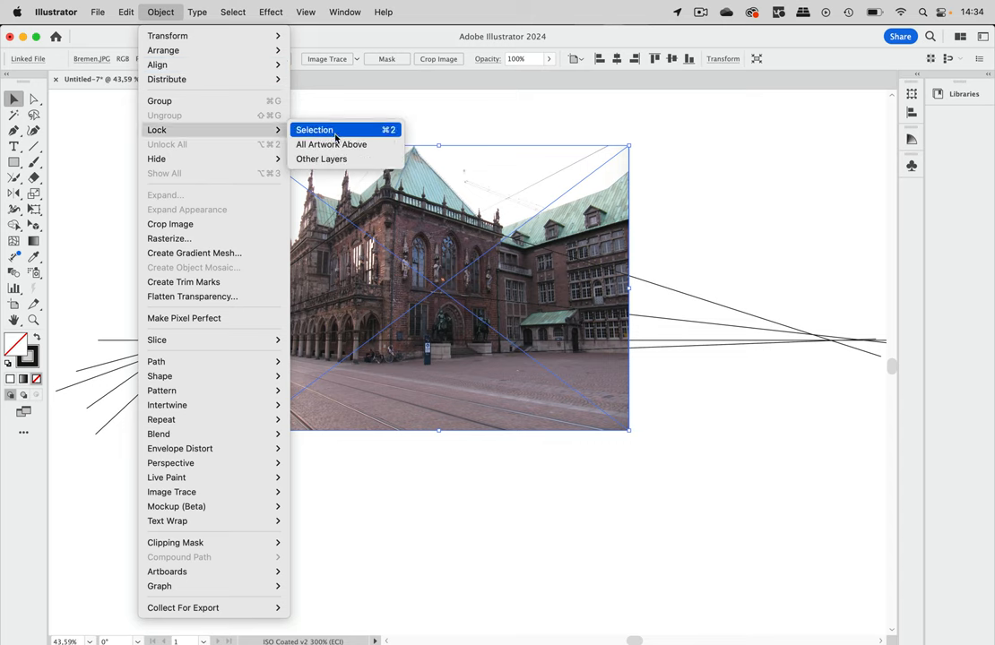
{"action": "left_click", "coordinate": [314, 130]}
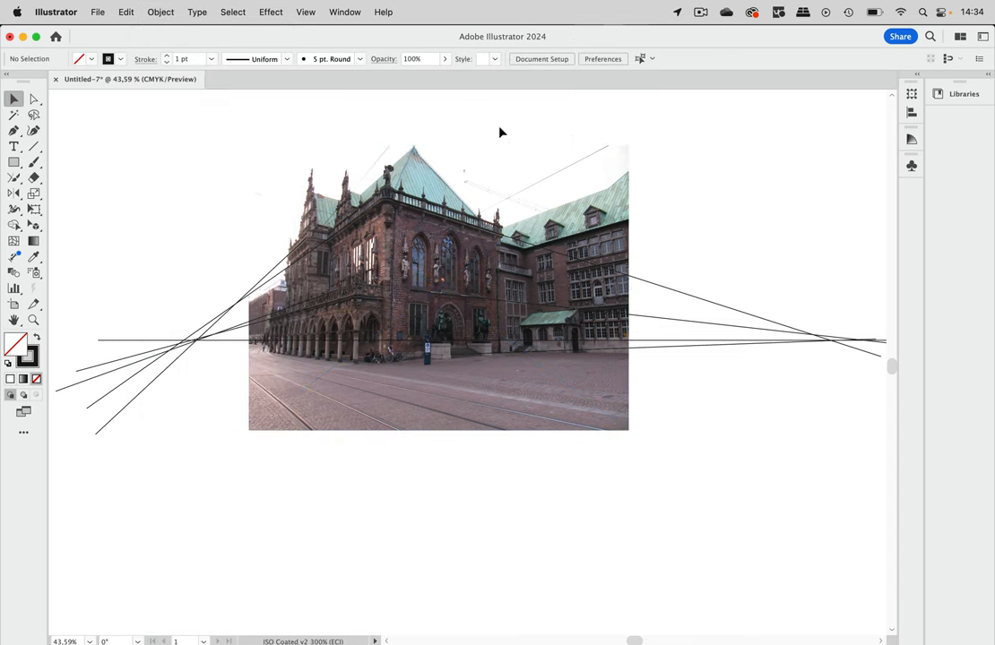
{"action": "mouse_move", "coordinate": [42, 213]}
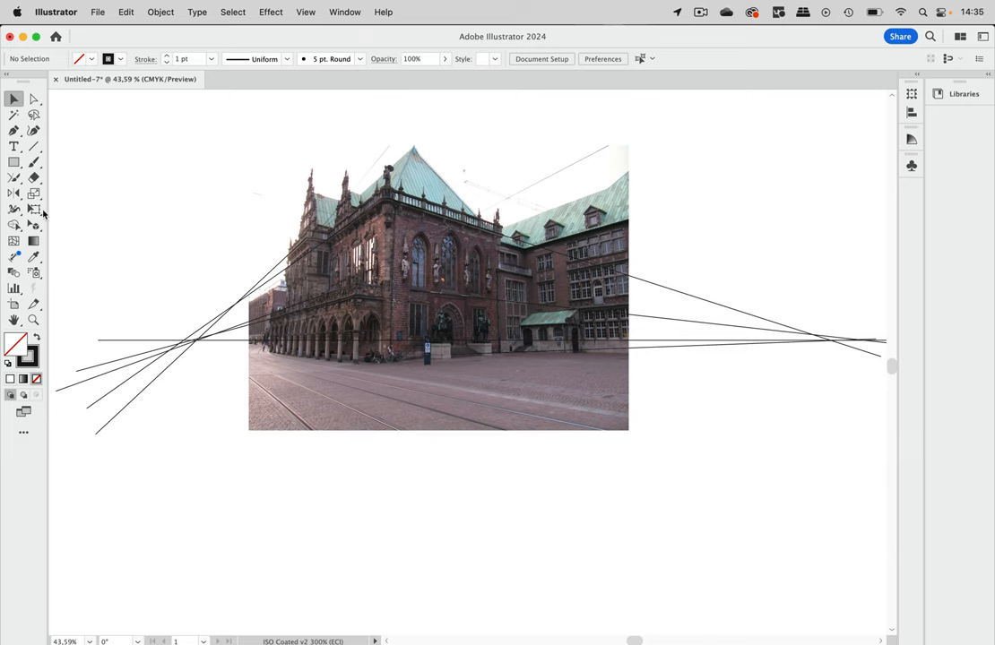
{"action": "left_click", "coordinate": [14, 225]}
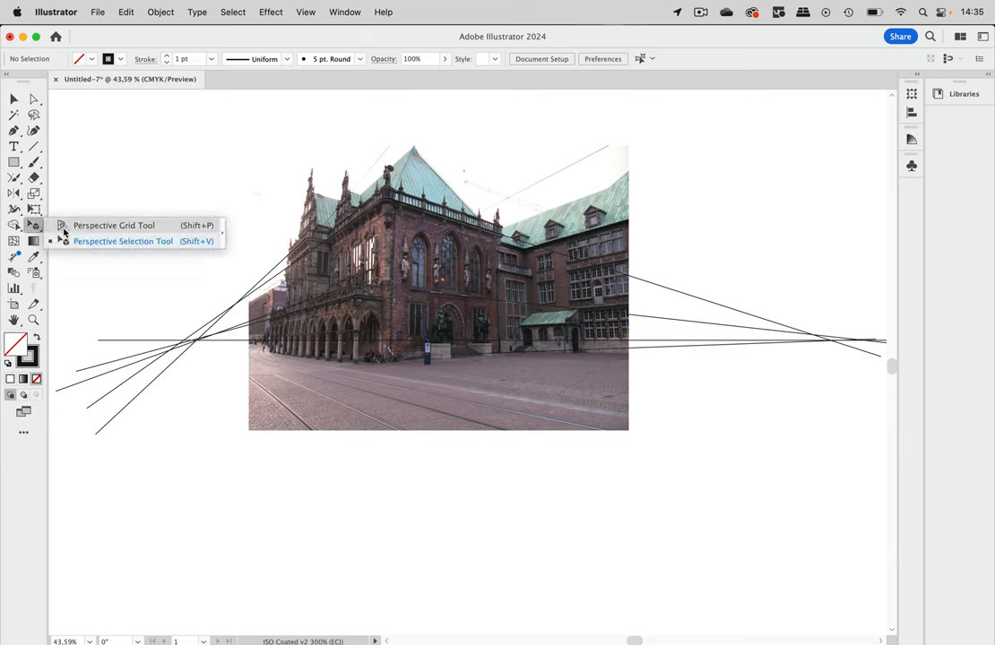
Align the perspective grid's horizon and left and right vanishing points with the drawn lines
{"action": "left_click", "coordinate": [114, 225]}
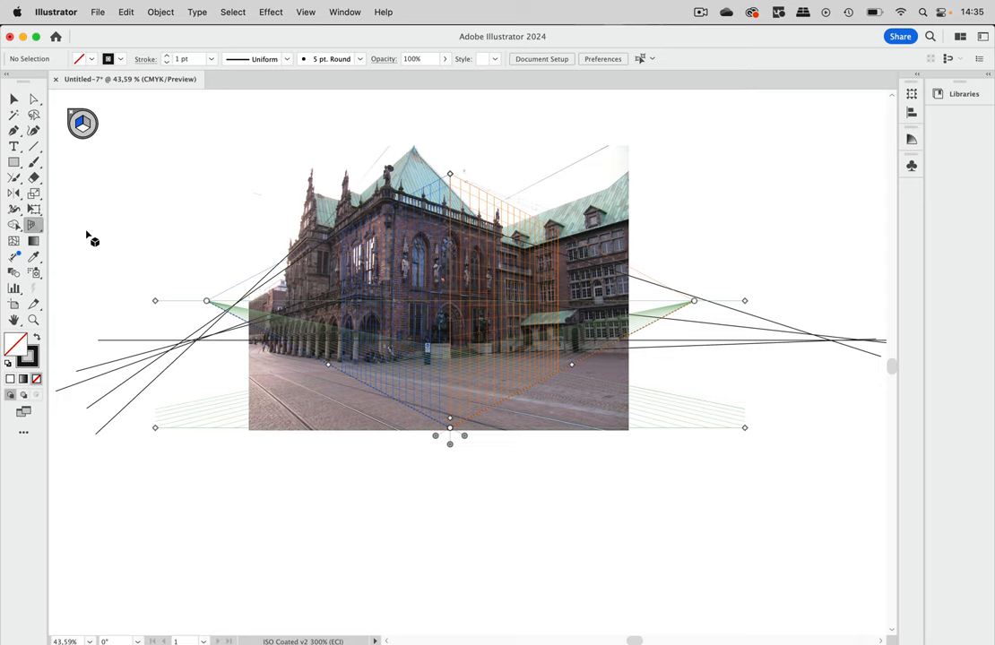
{"action": "mouse_move", "coordinate": [751, 436]}
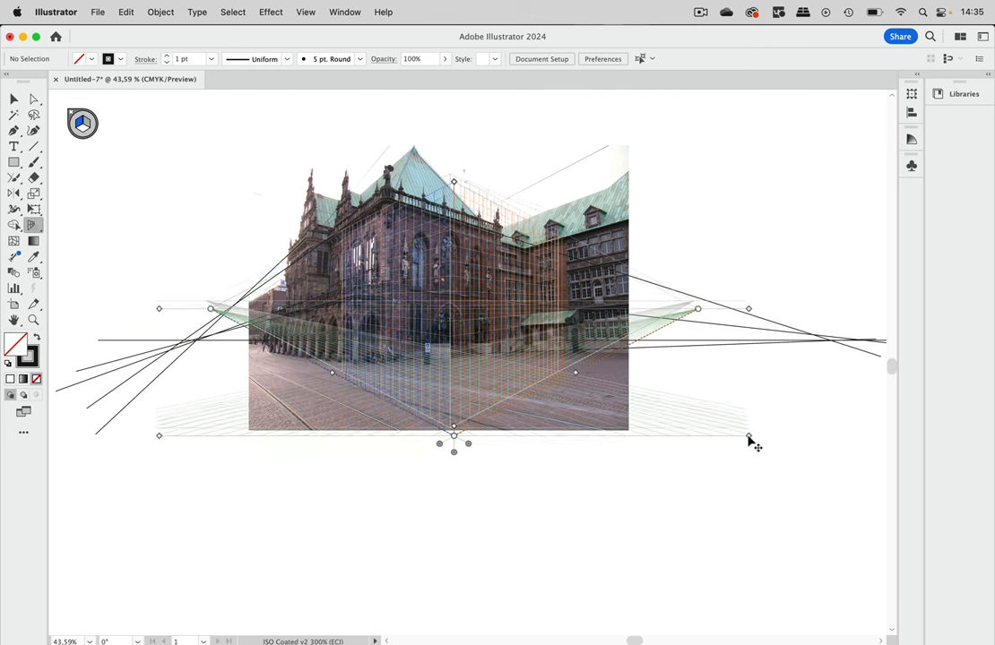
{"action": "left_click_drag", "start_coordinate": [454, 439], "coordinate": [455, 466]}
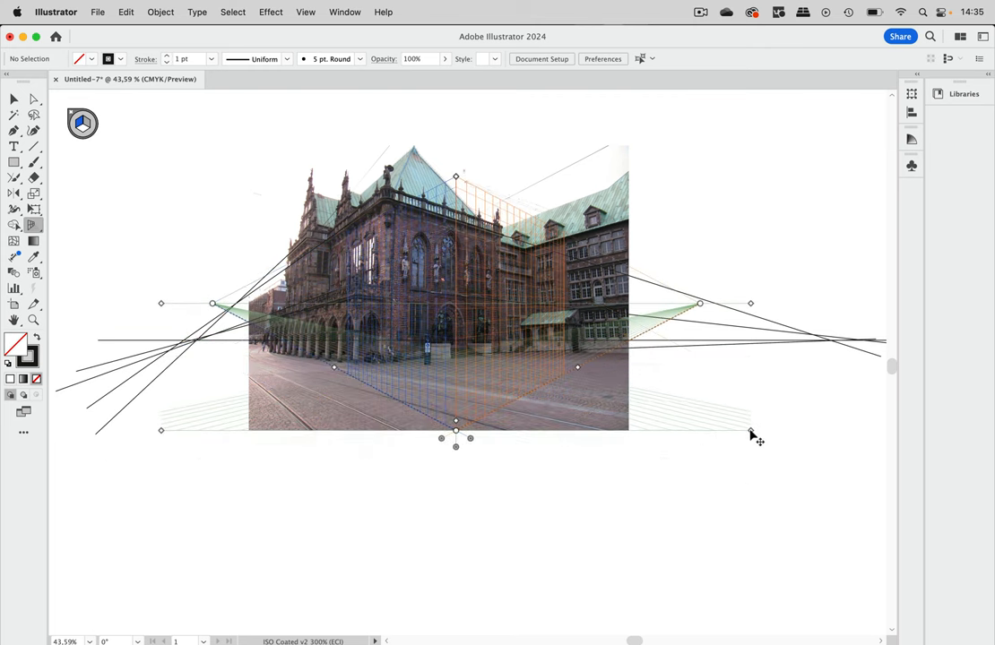
{"action": "left_click_drag", "start_coordinate": [750, 303], "coordinate": [750, 340]}
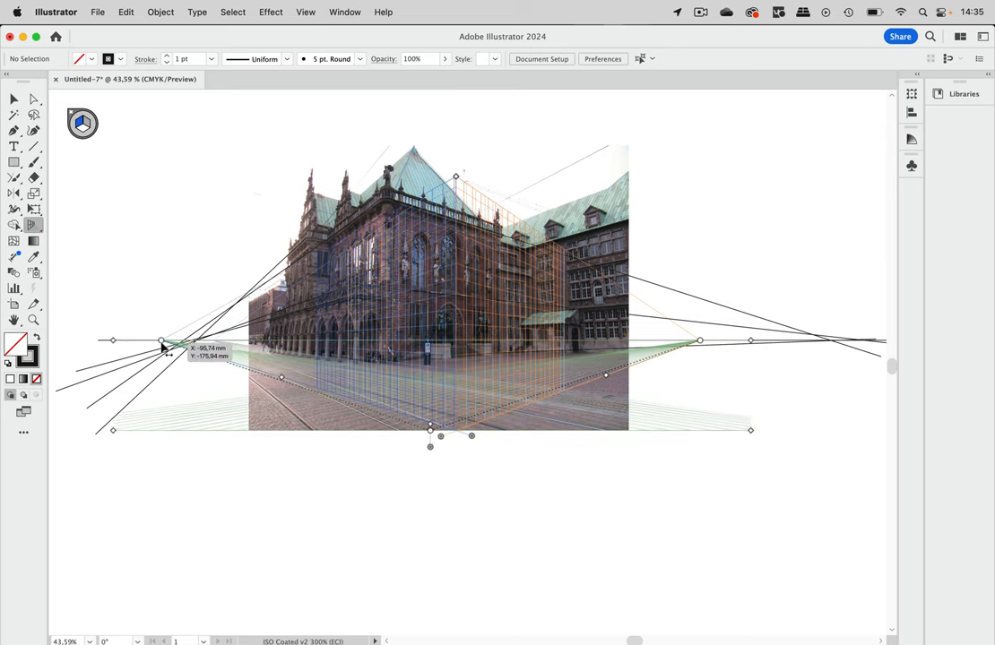
{"action": "left_click_drag", "start_coordinate": [161, 348], "coordinate": [189, 346]}
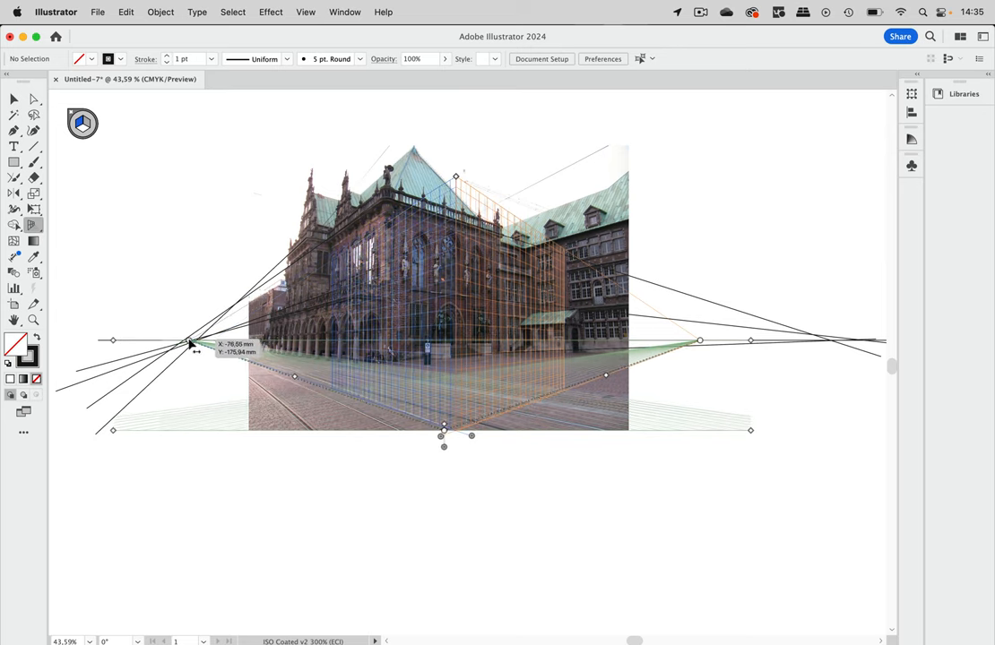
{"action": "left_click_drag", "start_coordinate": [193, 343], "coordinate": [807, 343]}
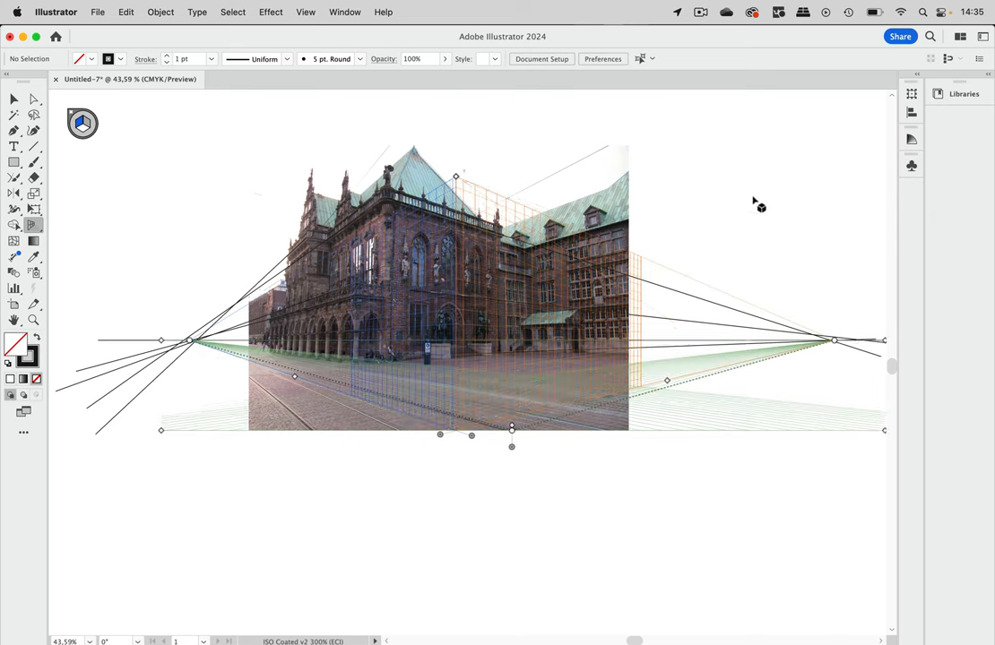
{"action": "mouse_move", "coordinate": [399, 349]}
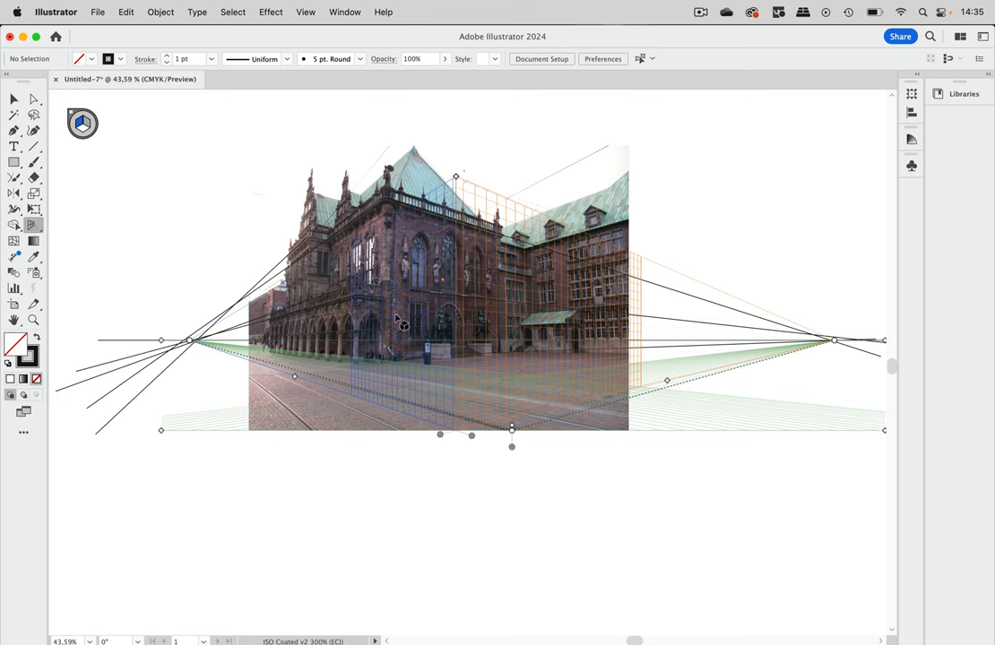
{"action": "mouse_move", "coordinate": [459, 254]}
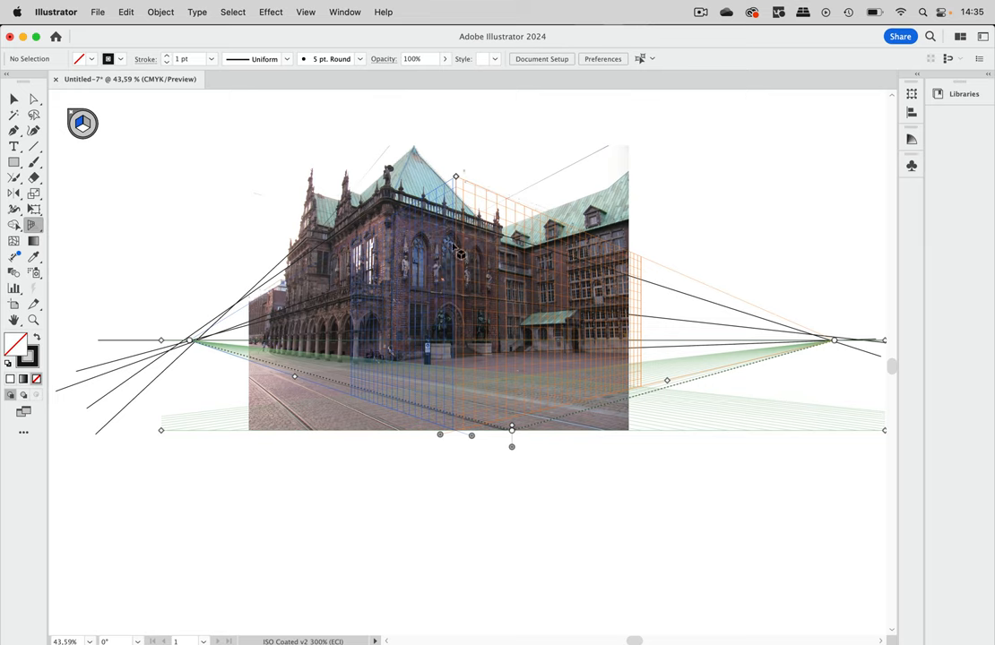
{"action": "mouse_move", "coordinate": [439, 436]}
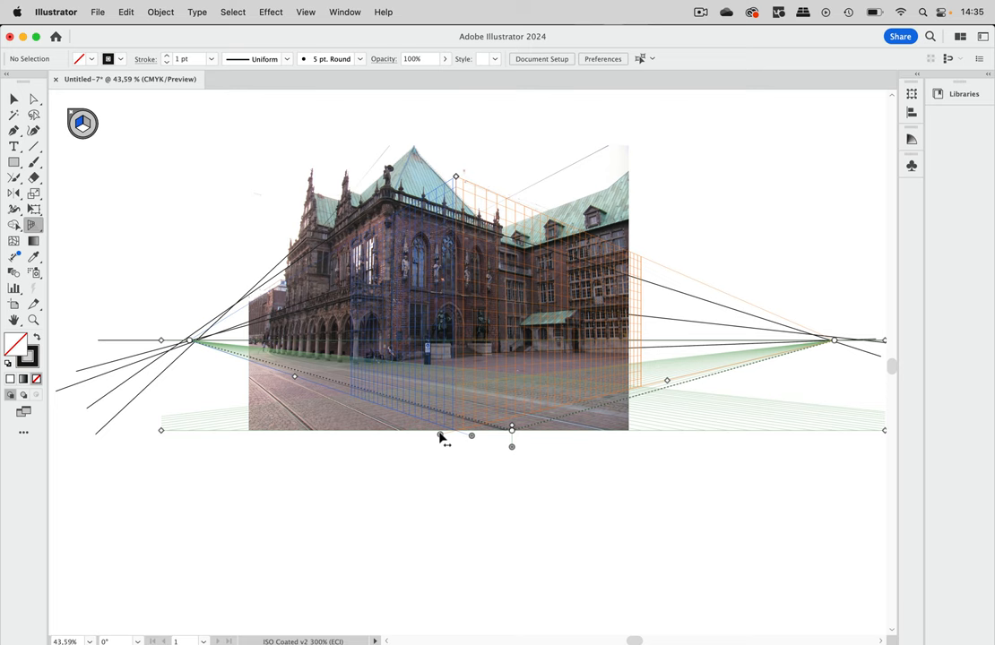
Adjust how far the left wall grid plane extends outward
{"action": "left_click_drag", "start_coordinate": [439, 437], "coordinate": [197, 412]}
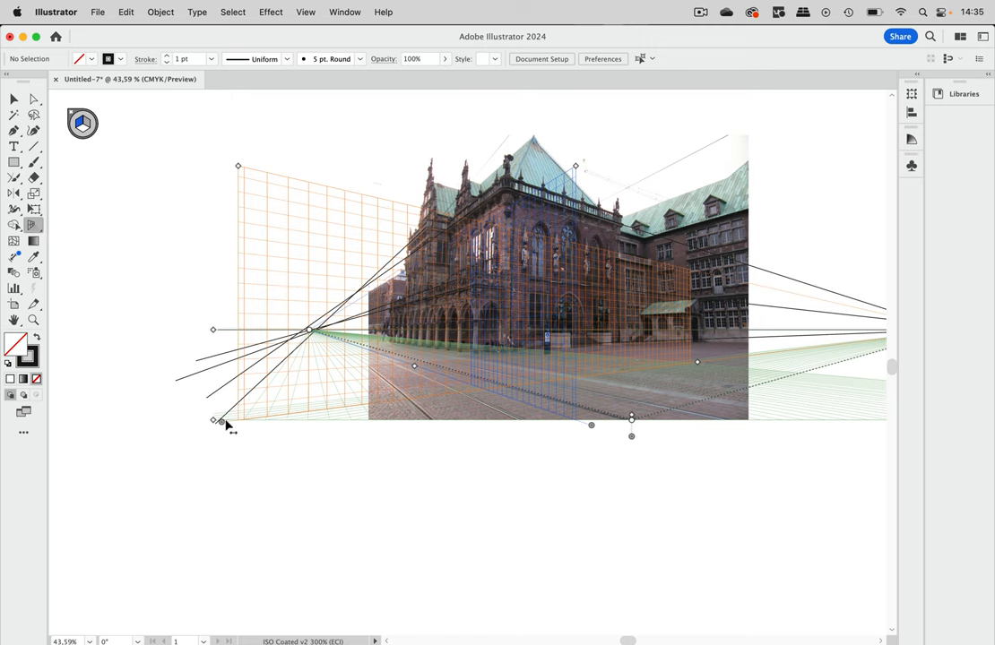
{"action": "left_click_drag", "start_coordinate": [213, 421], "coordinate": [123, 421]}
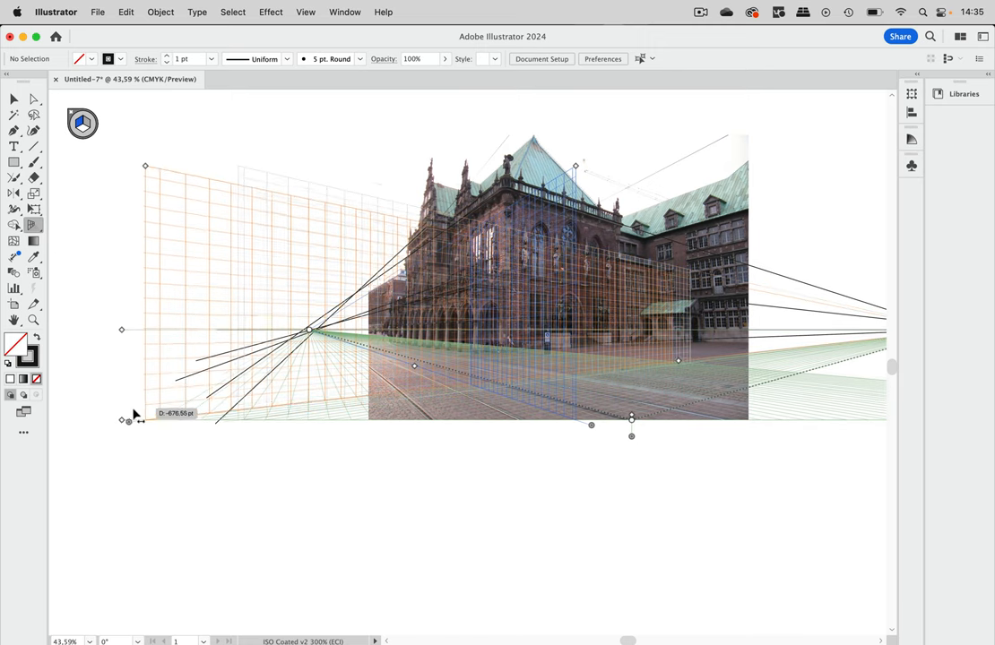
{"action": "left_click_drag", "start_coordinate": [128, 419], "coordinate": [303, 422]}
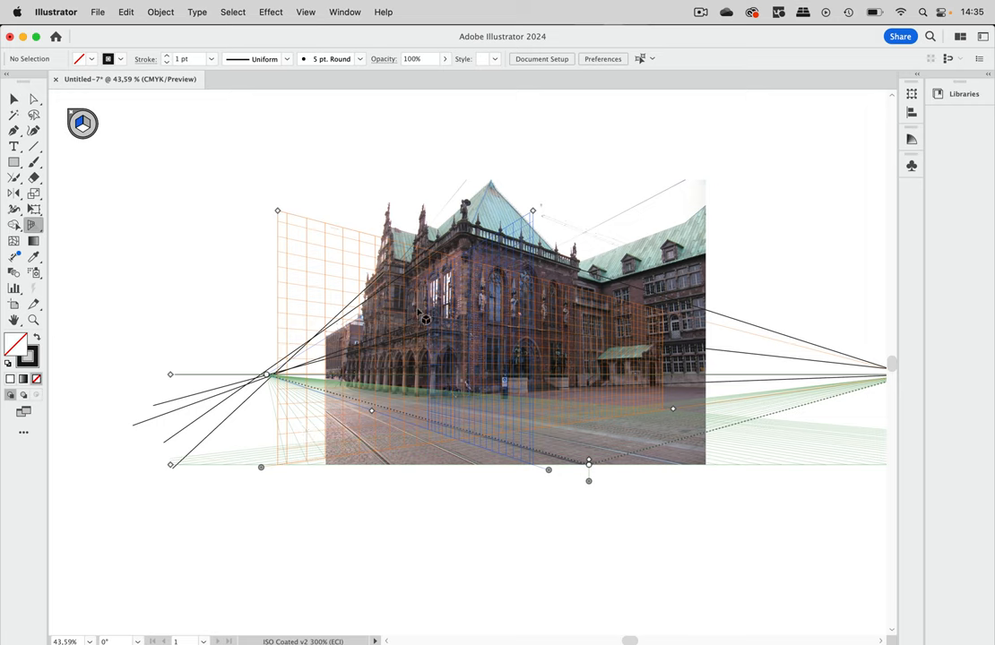
{"action": "mouse_move", "coordinate": [379, 161]}
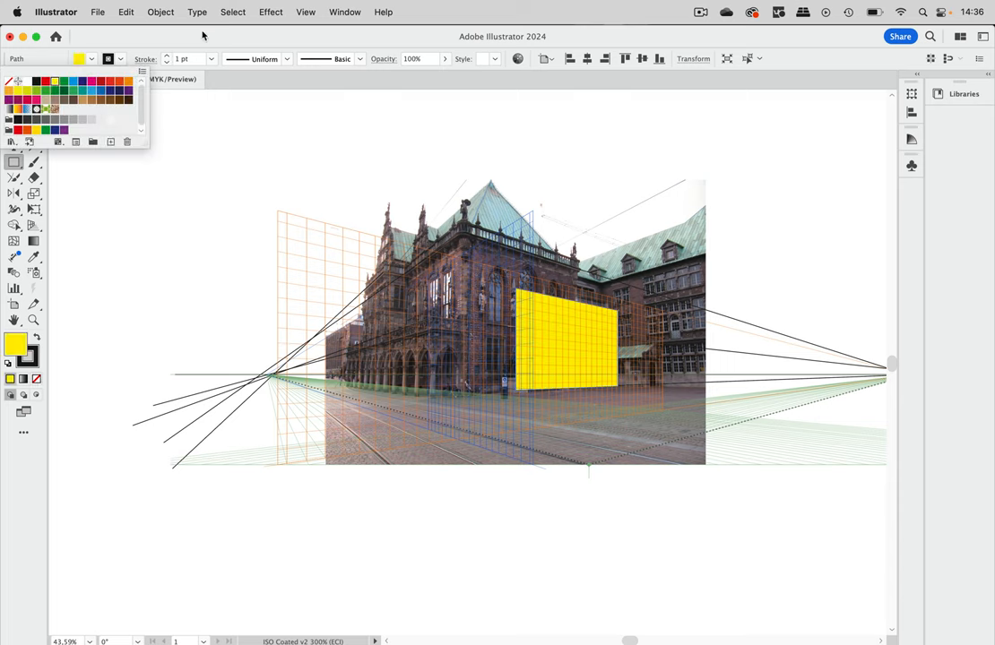
Close the Swatches panel once the perspective rectangle is filled yellow
{"action": "left_click", "coordinate": [13, 99]}
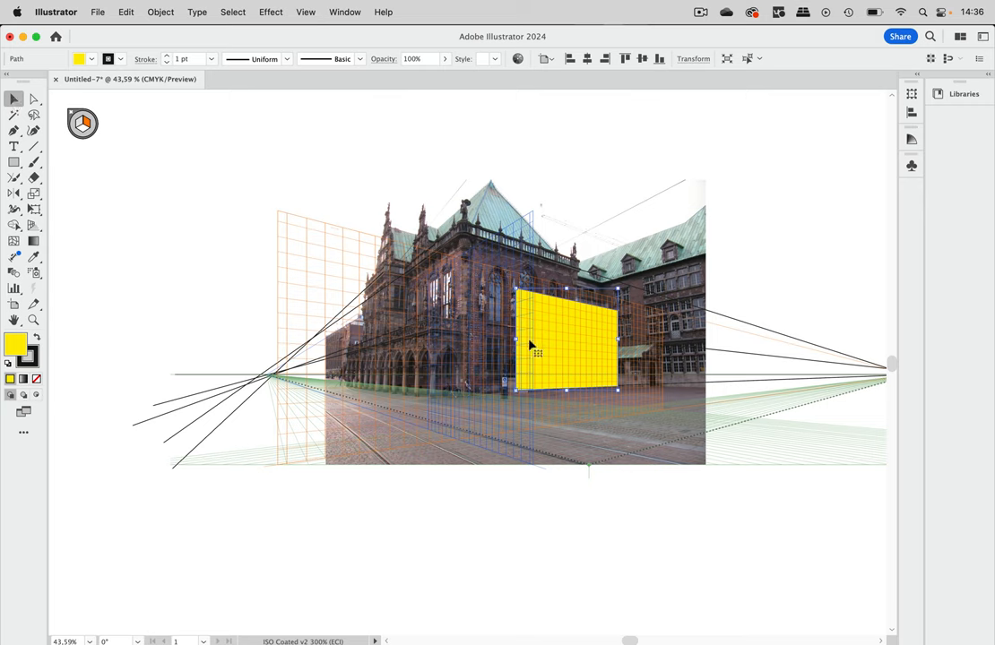
{"action": "mouse_move", "coordinate": [586, 329]}
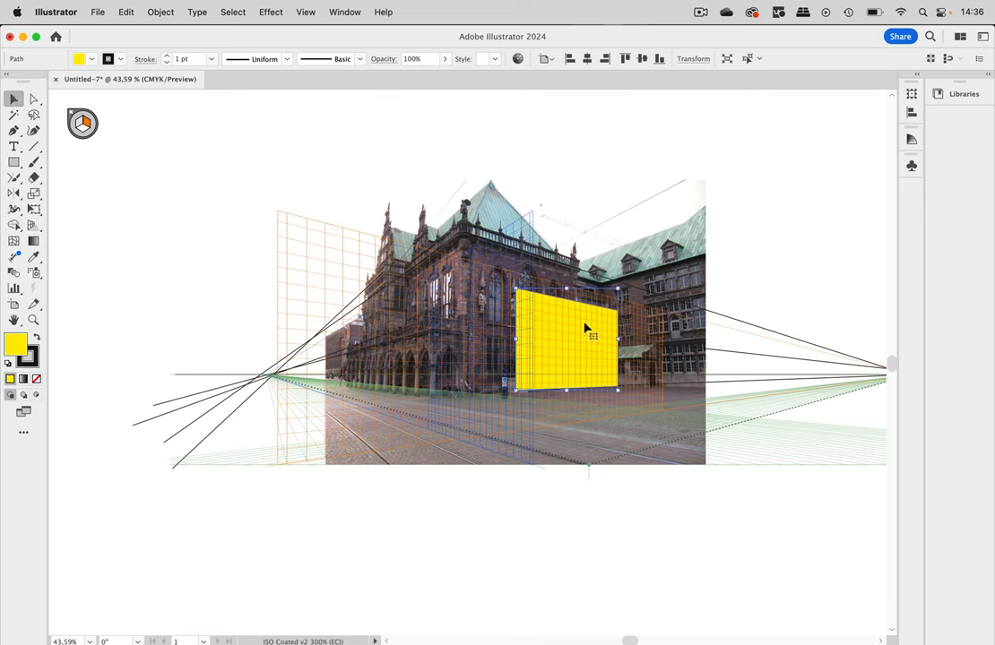
{"action": "mouse_move", "coordinate": [581, 357]}
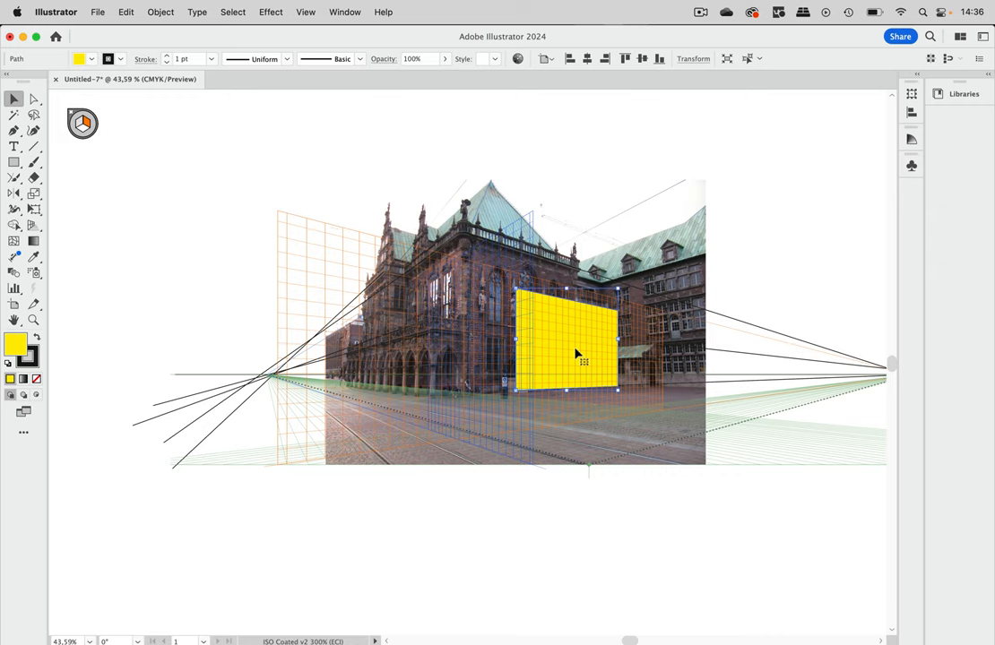
{"action": "mouse_move", "coordinate": [585, 363]}
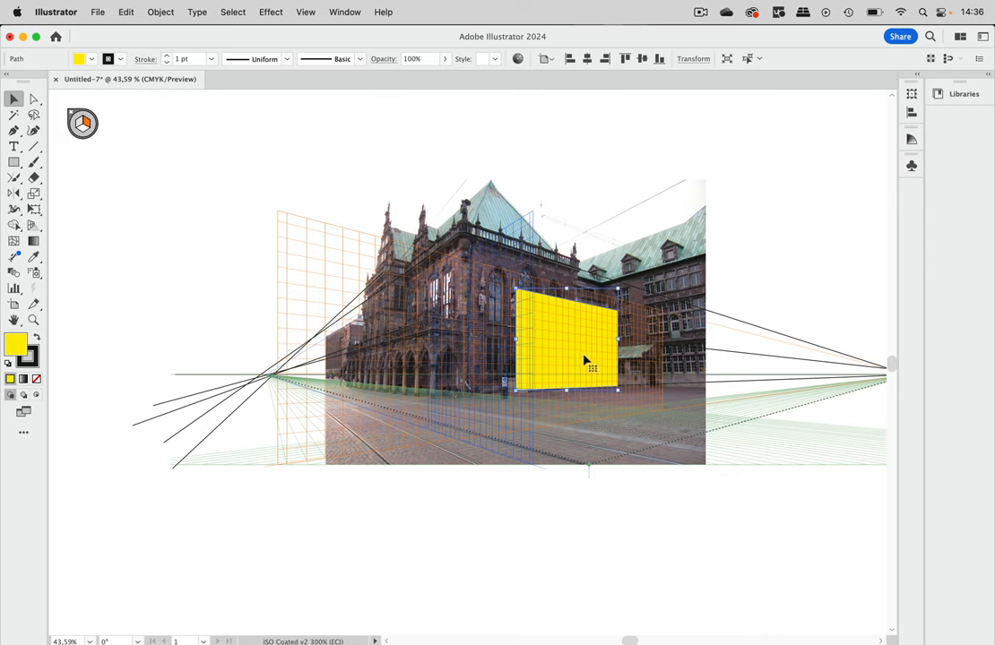
{"action": "mouse_move", "coordinate": [582, 349]}
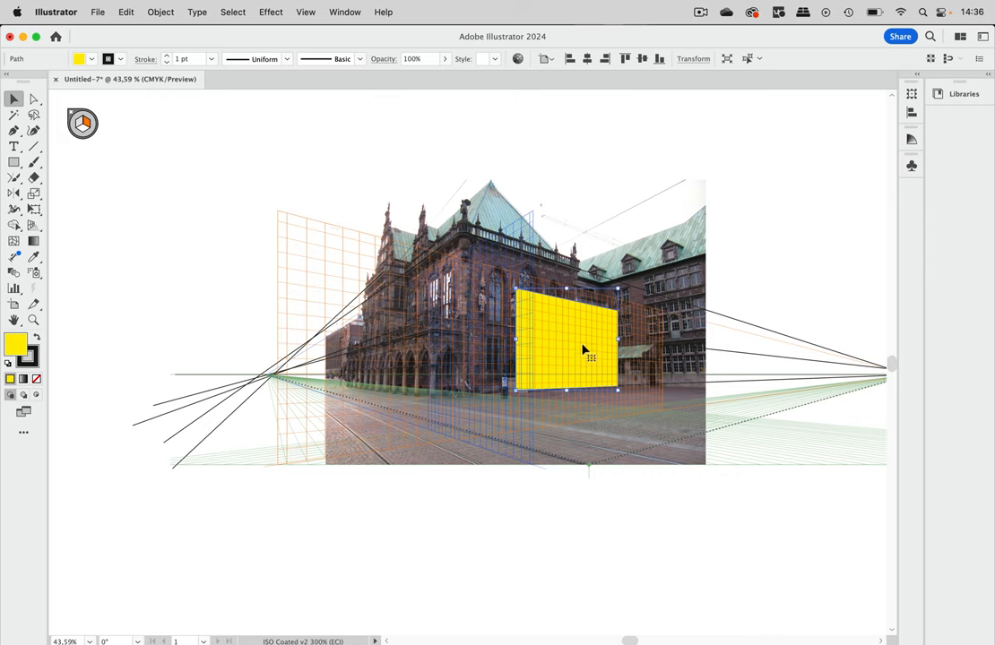
Slide the yellow rectangle leftward along the right wall plane with the Perspective Selection Tool
{"action": "left_click", "coordinate": [14, 225]}
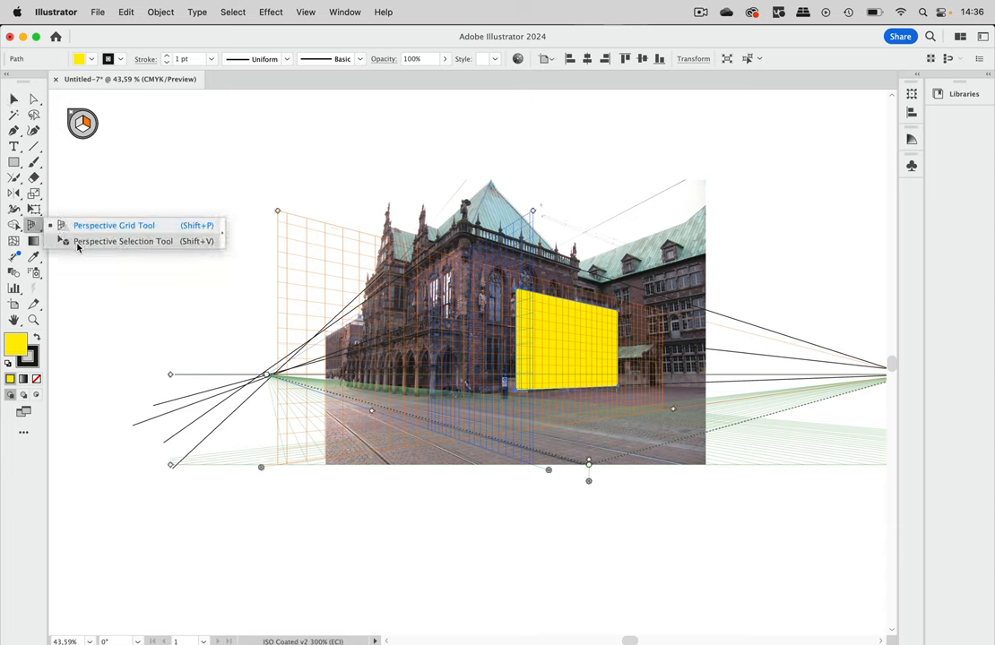
{"action": "left_click", "coordinate": [122, 242]}
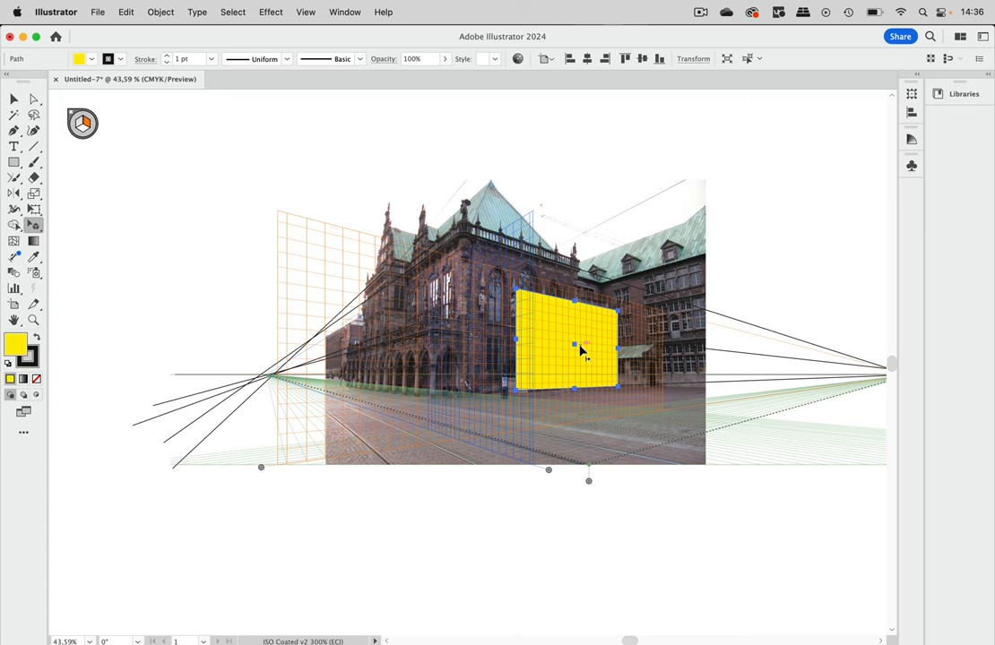
{"action": "left_click_drag", "start_coordinate": [578, 350], "coordinate": [511, 345]}
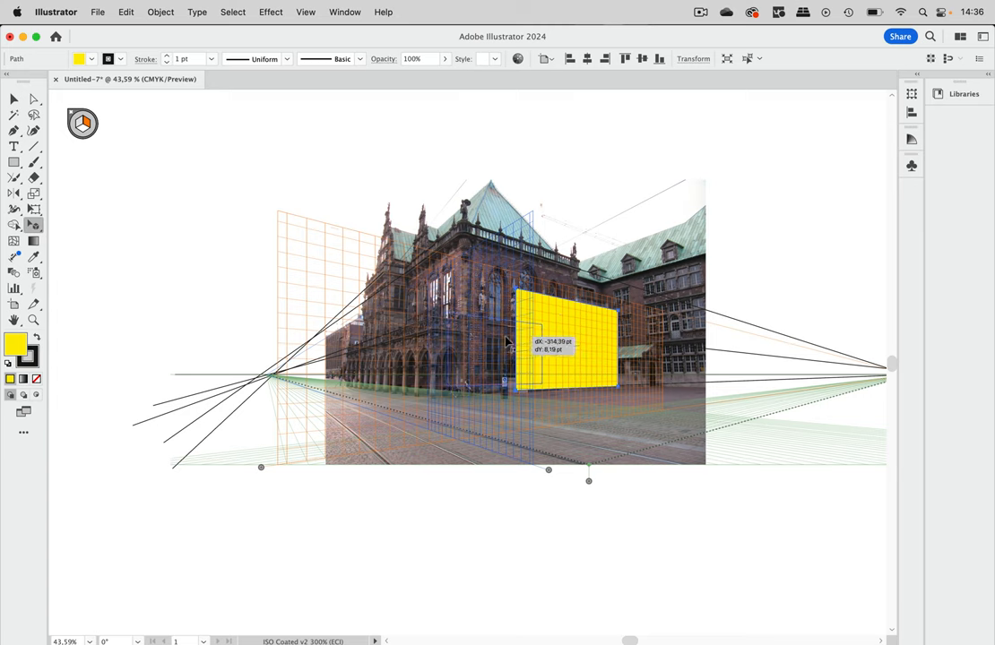
{"action": "left_click_drag", "start_coordinate": [569, 341], "coordinate": [497, 349]}
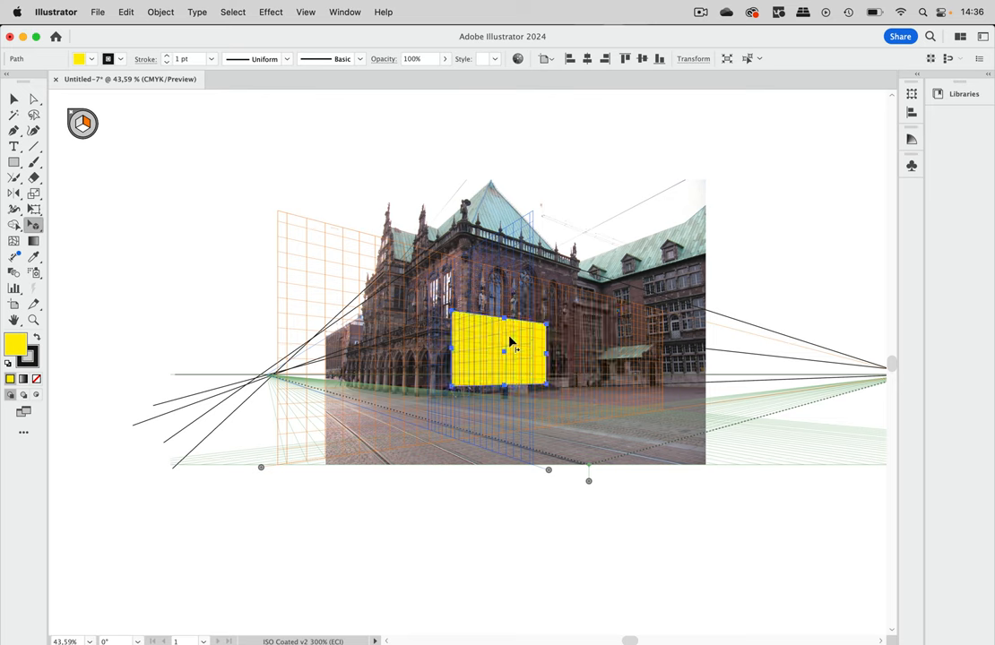
{"action": "mouse_move", "coordinate": [621, 207]}
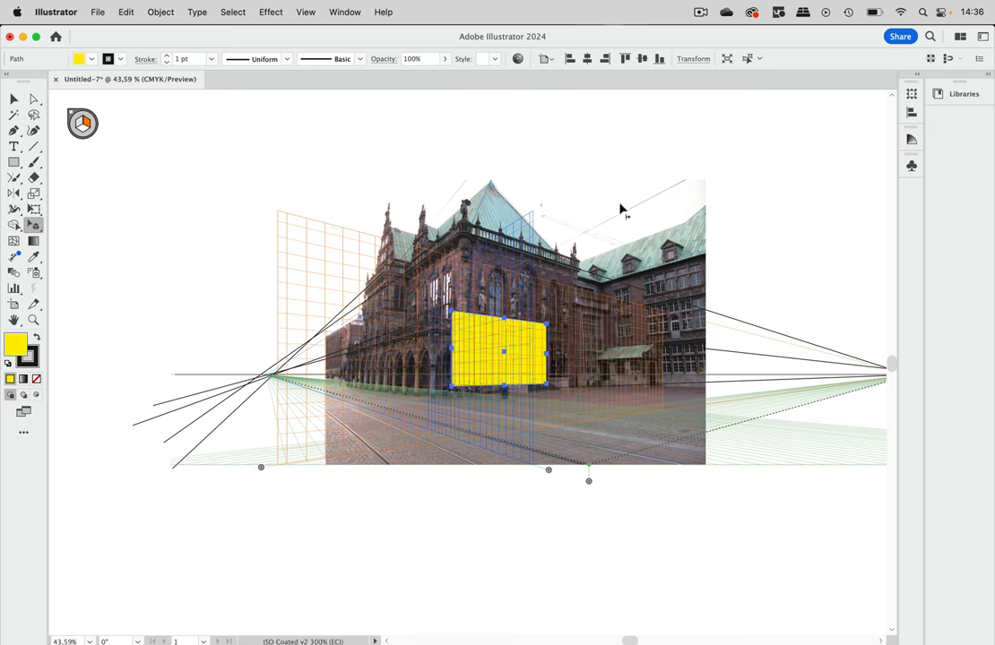